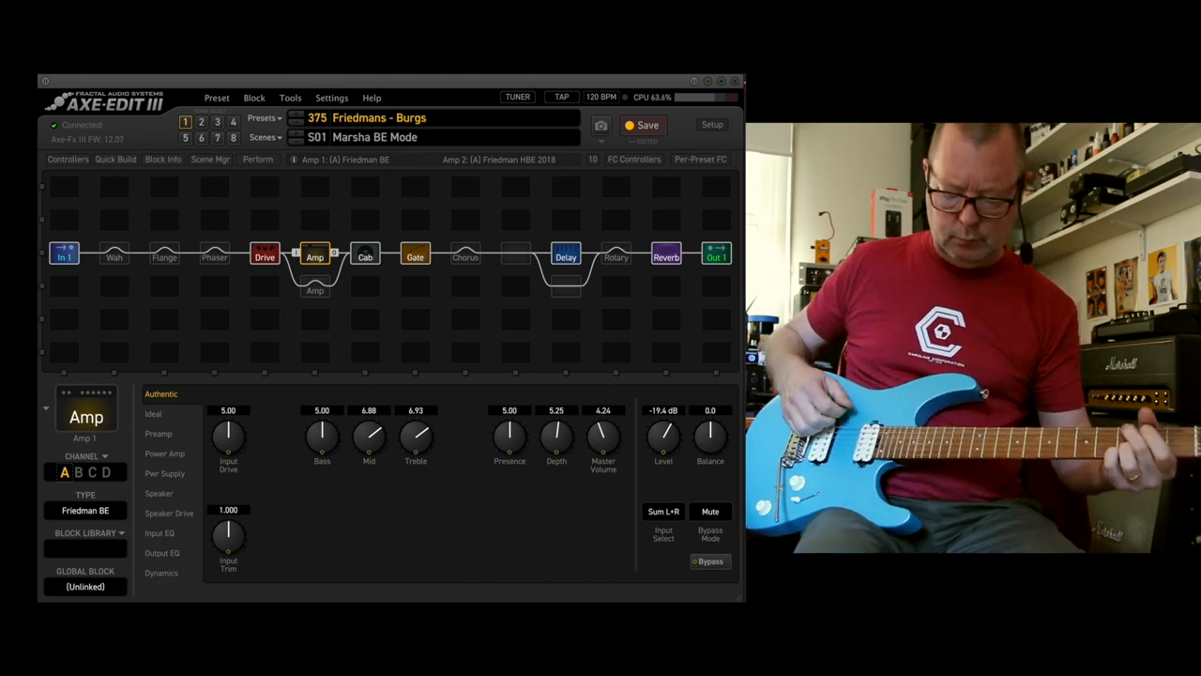
# Step: Toggle the Chorus block on scene S01 alongside Drive, Delay and Reverb
pyautogui.click(466, 256)
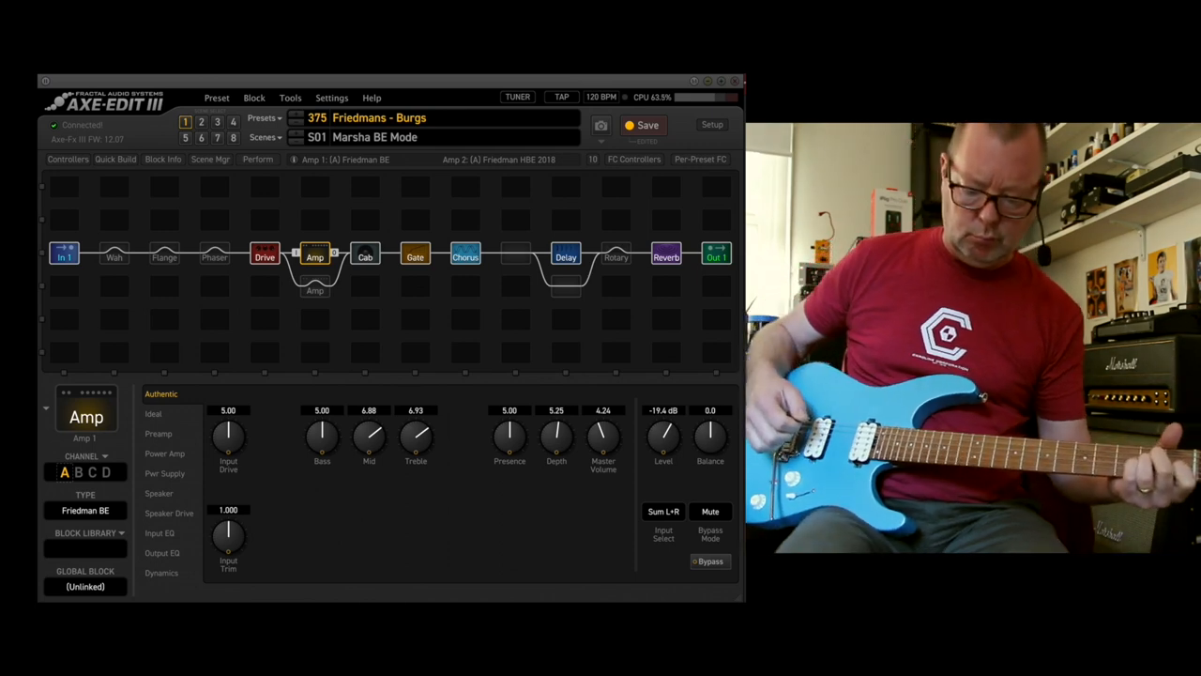
pyautogui.click(465, 255)
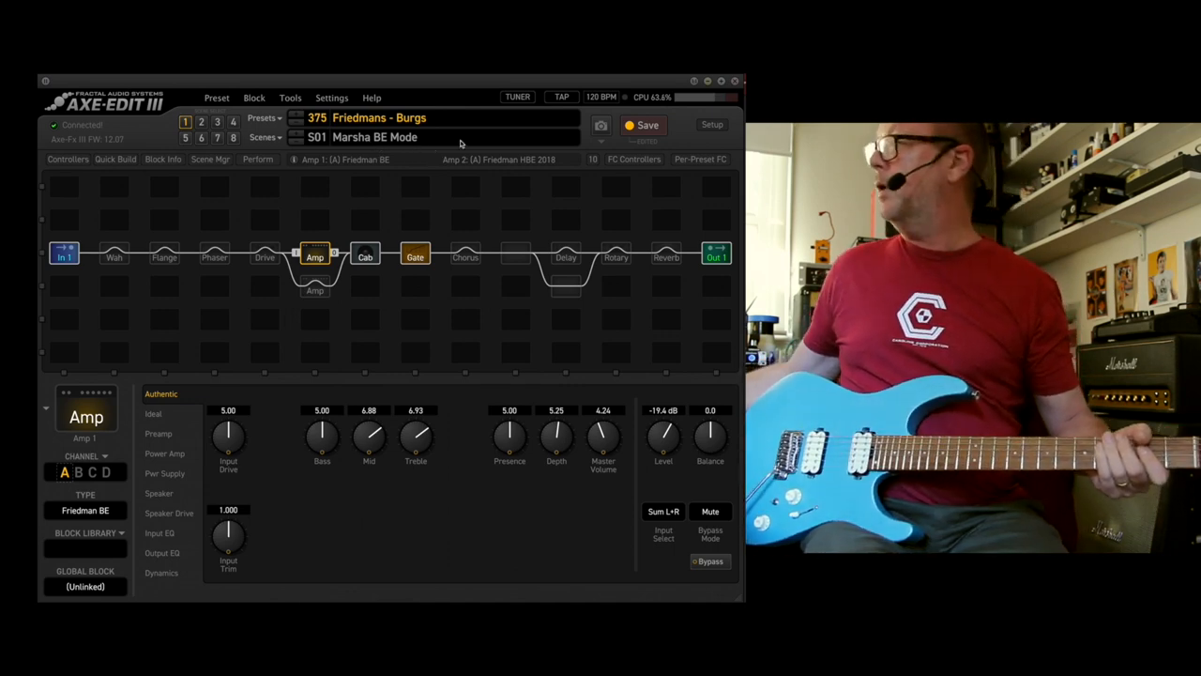
pyautogui.moveTo(466, 142)
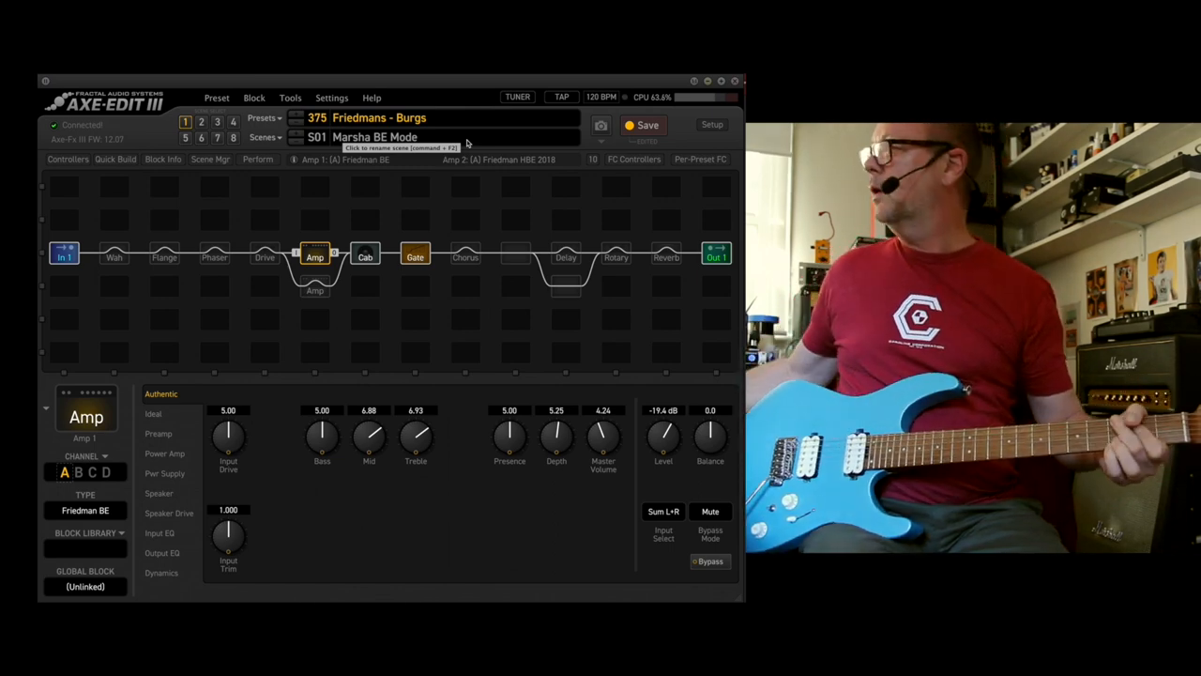
# Step: Show the Cab block editor with the 4x12 FRACTAL GB M160 on channel C
pyautogui.click(365, 255)
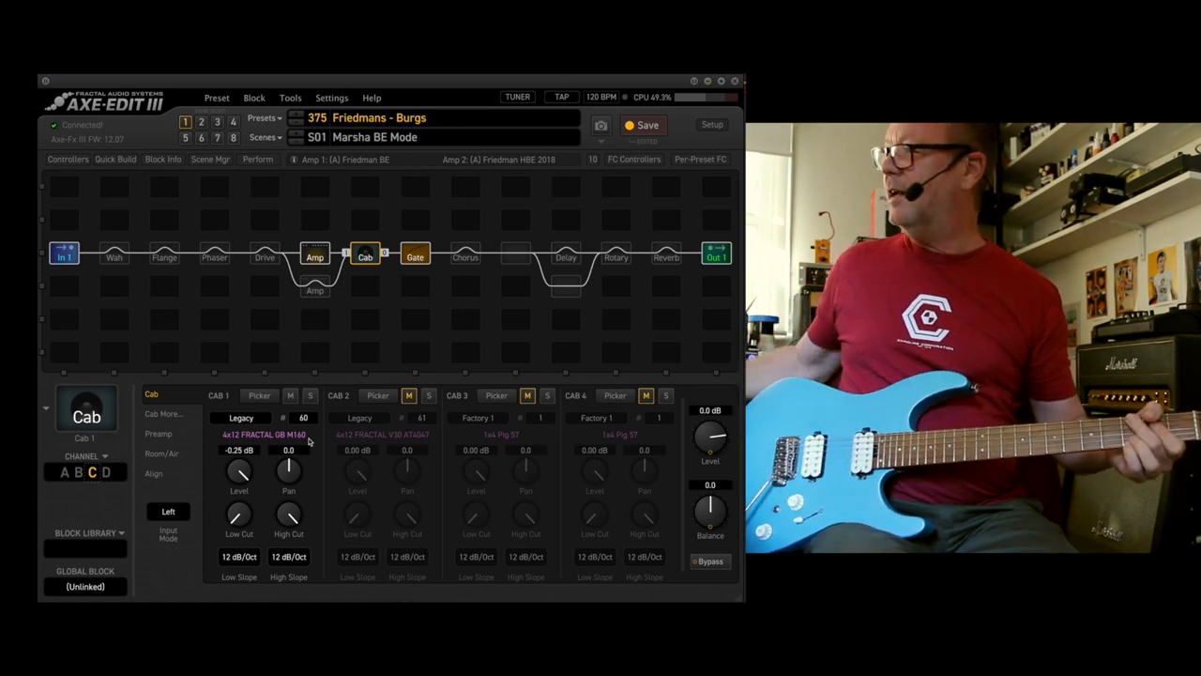
# Step: Compare cab channels B and A, ending on two MAR-CB PR-H55 and two Brit PR75
pyautogui.click(64, 472)
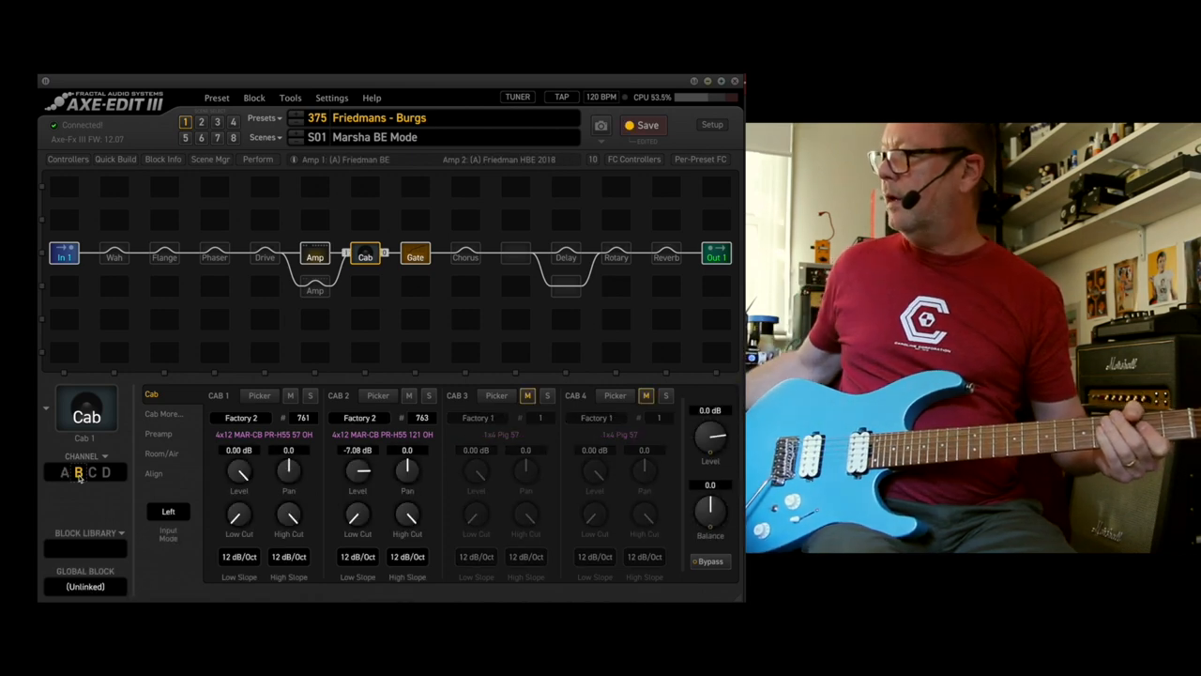
pyautogui.click(92, 472)
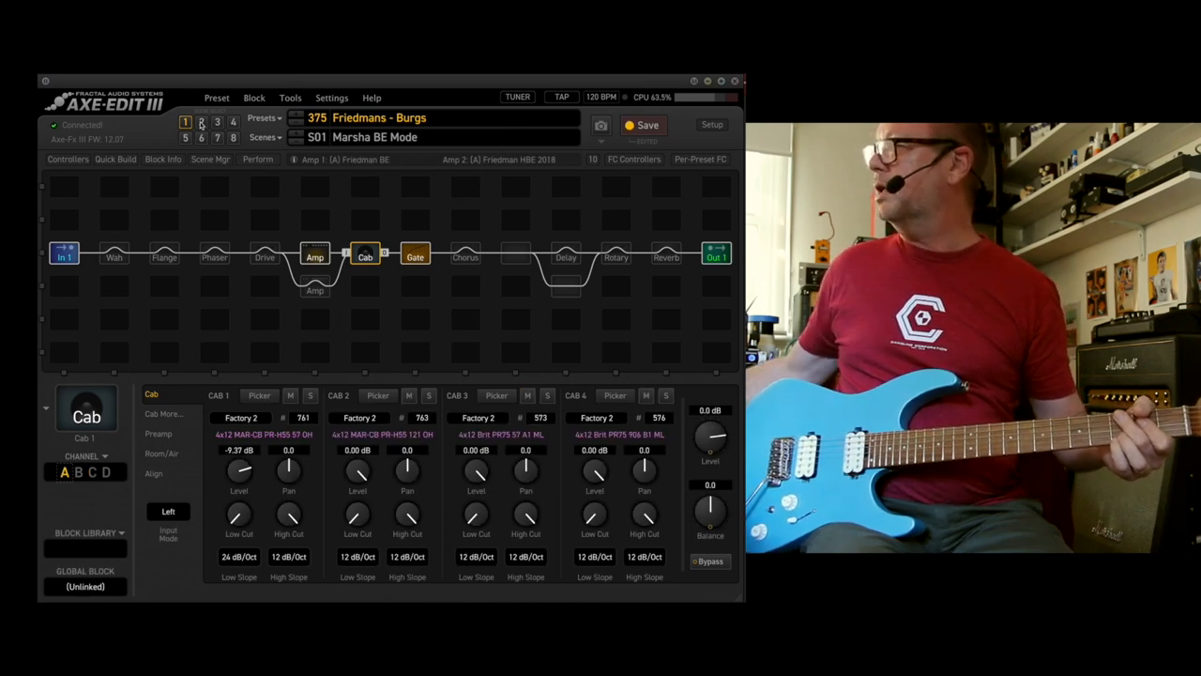
# Step: Recall scene S02 BE100 C45 and view the Delay block settings
pyautogui.click(200, 122)
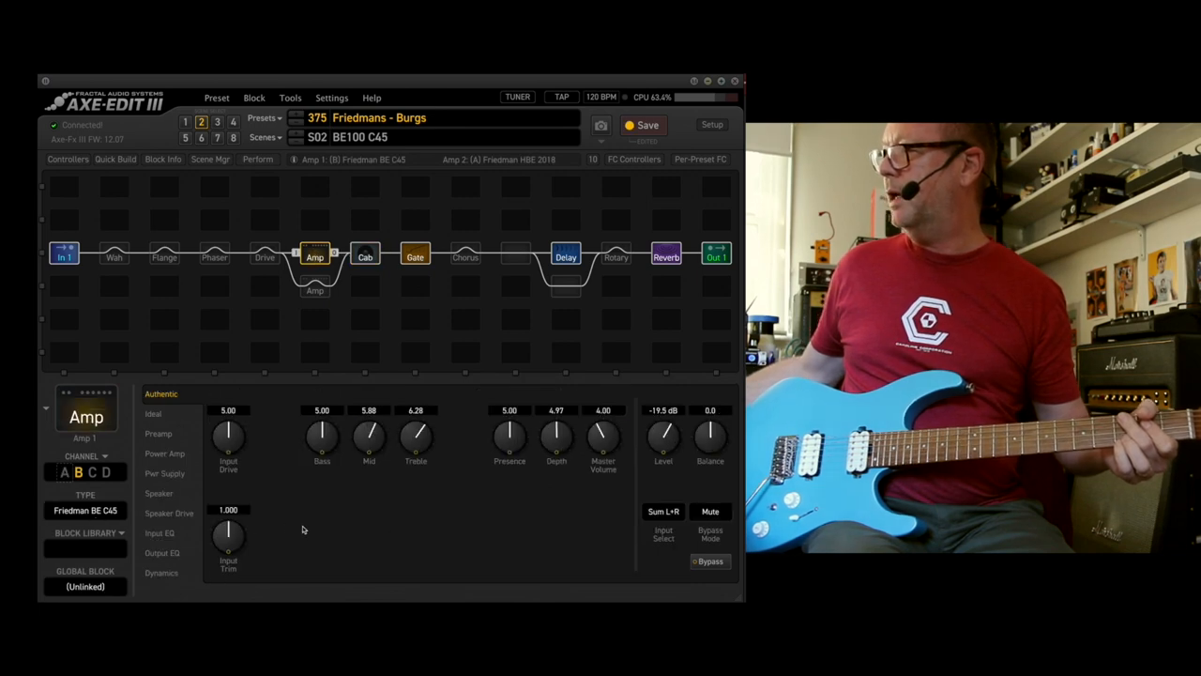
pyautogui.moveTo(342, 520)
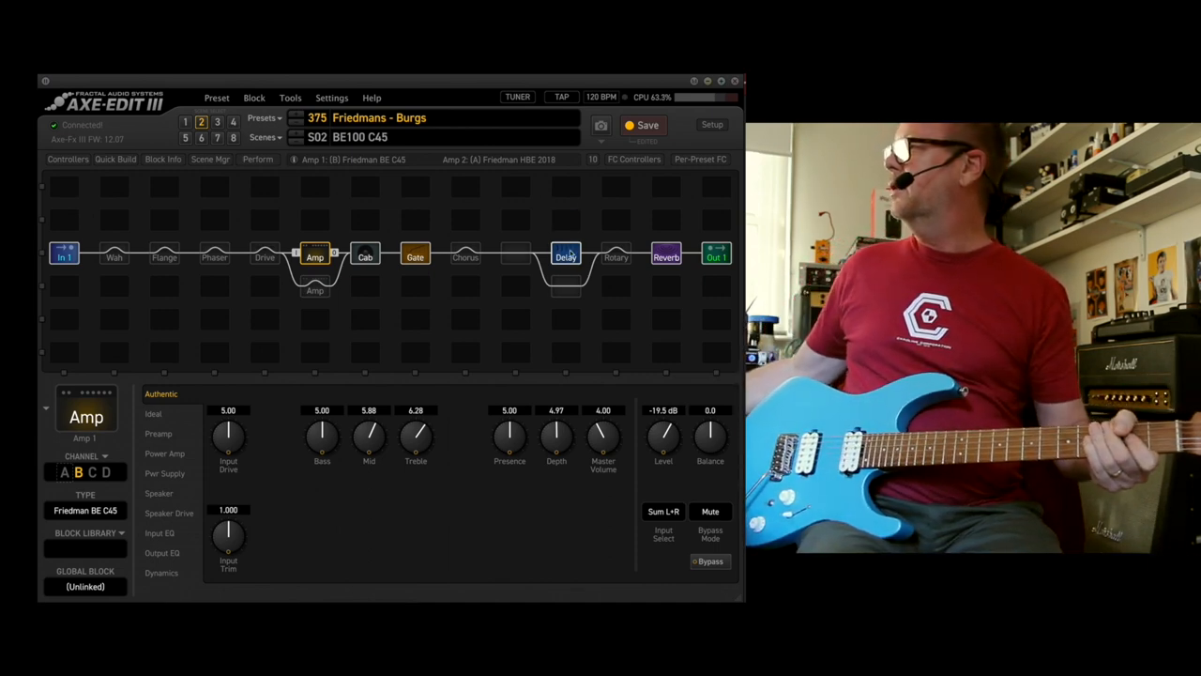
pyautogui.click(565, 255)
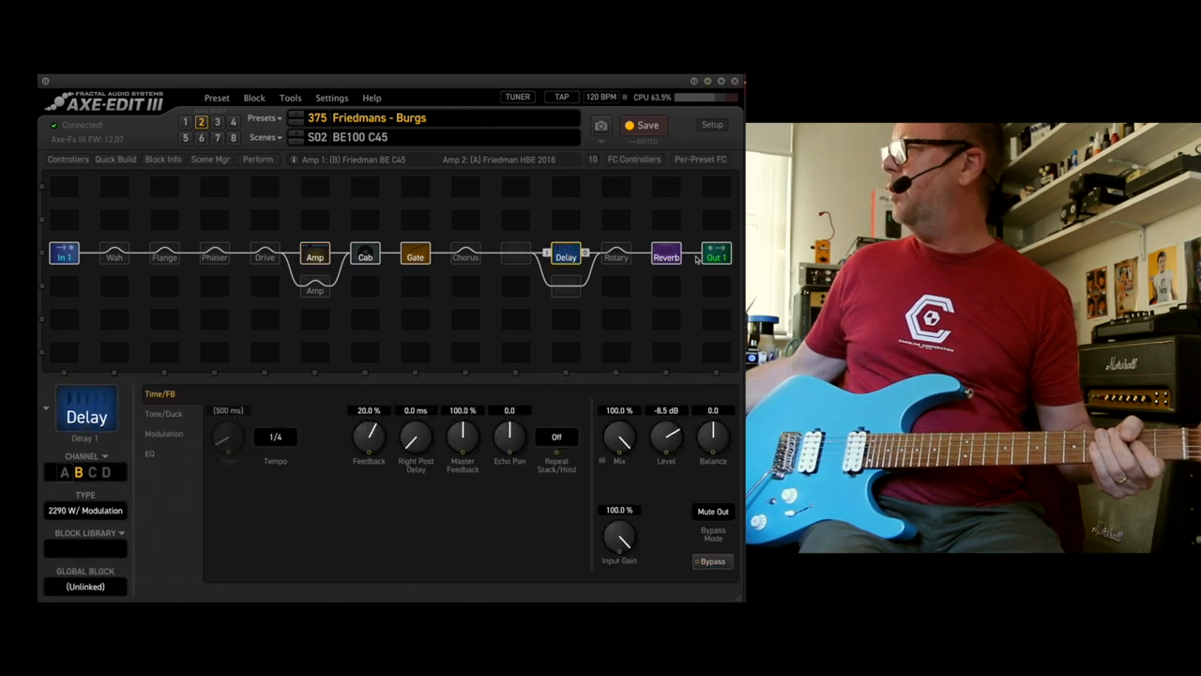
# Step: Review scene S02's Reverb and Delay parameters, ending on the Reverb page
pyautogui.click(667, 256)
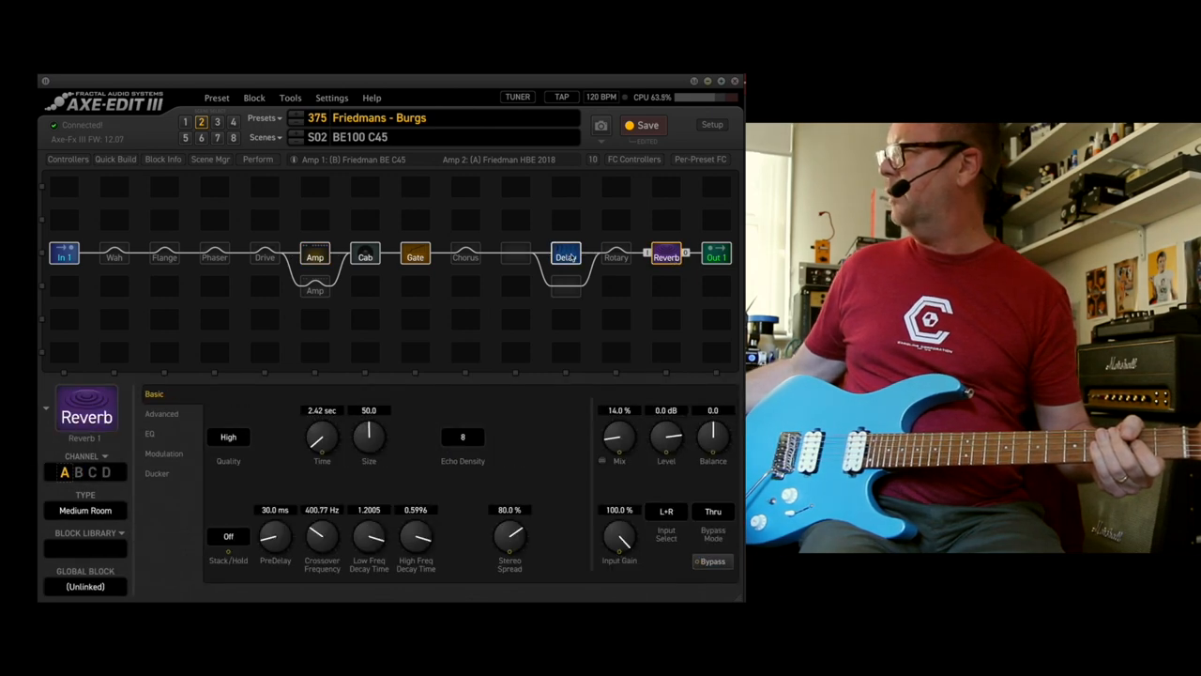
pyautogui.click(565, 255)
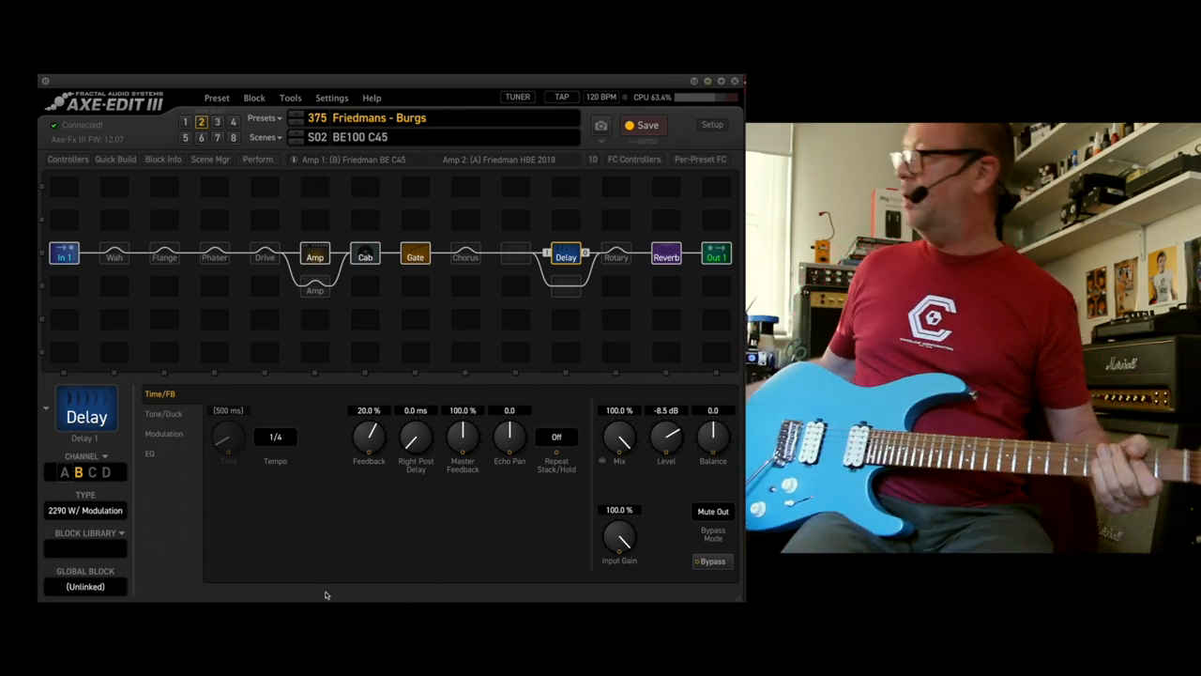
pyautogui.click(666, 255)
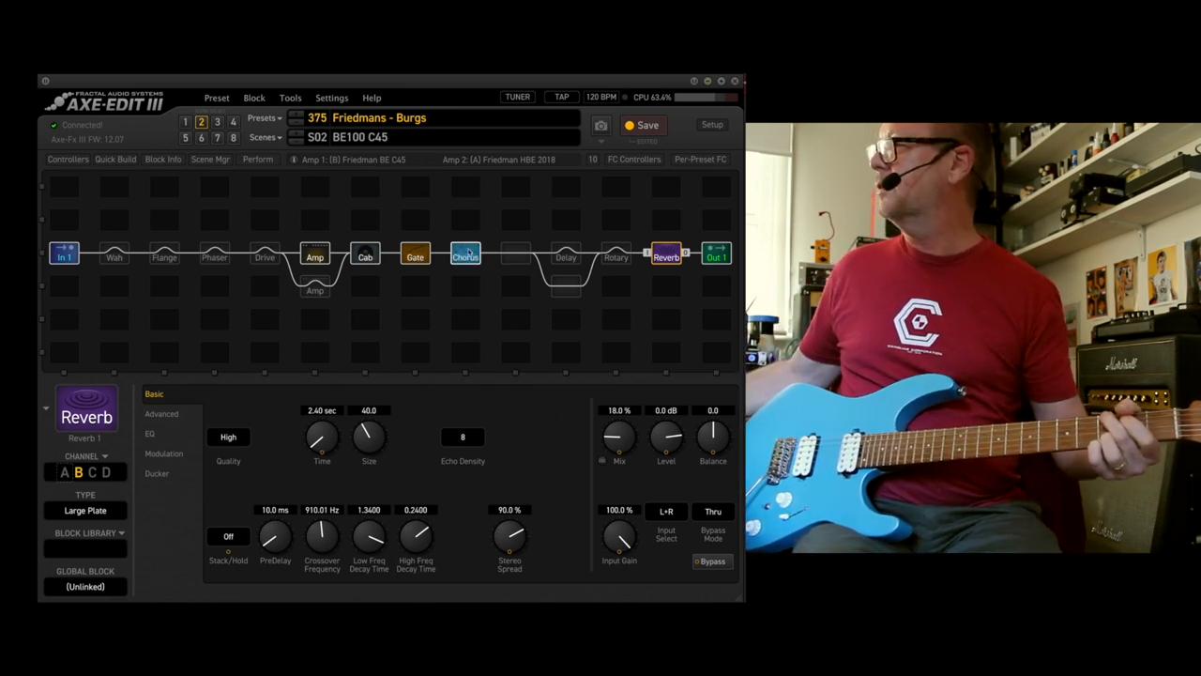
# Step: View the Chorus, Flanger and Phaser editor pages in turn
pyautogui.click(465, 254)
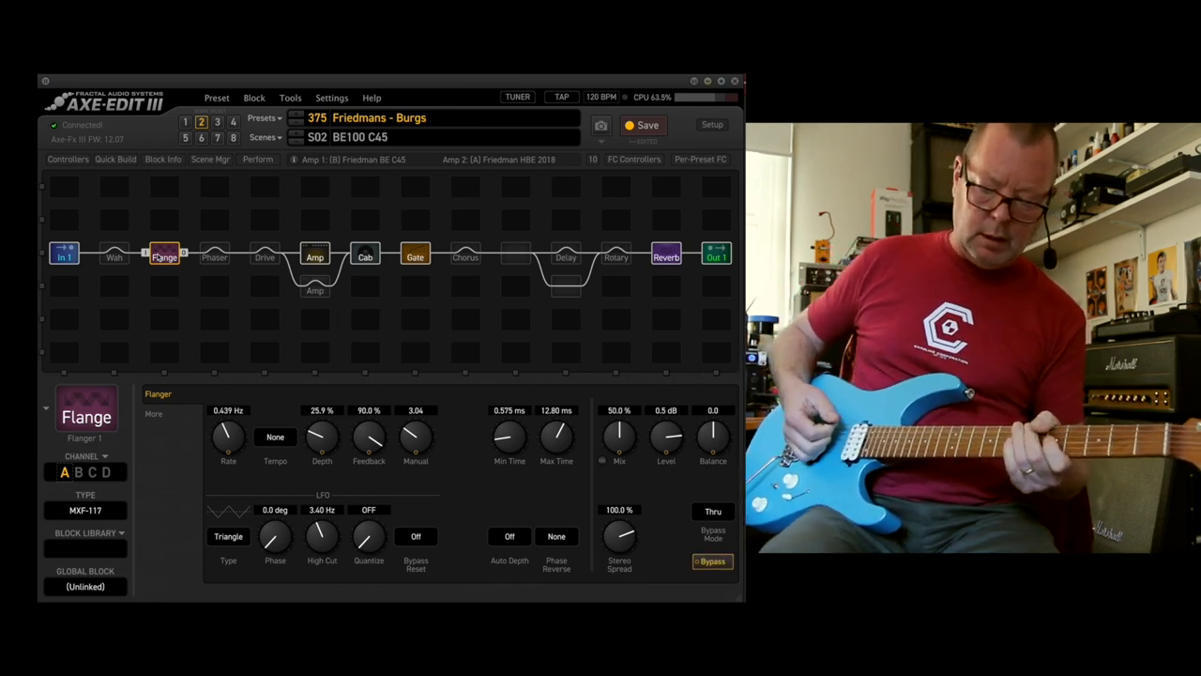
pyautogui.click(214, 254)
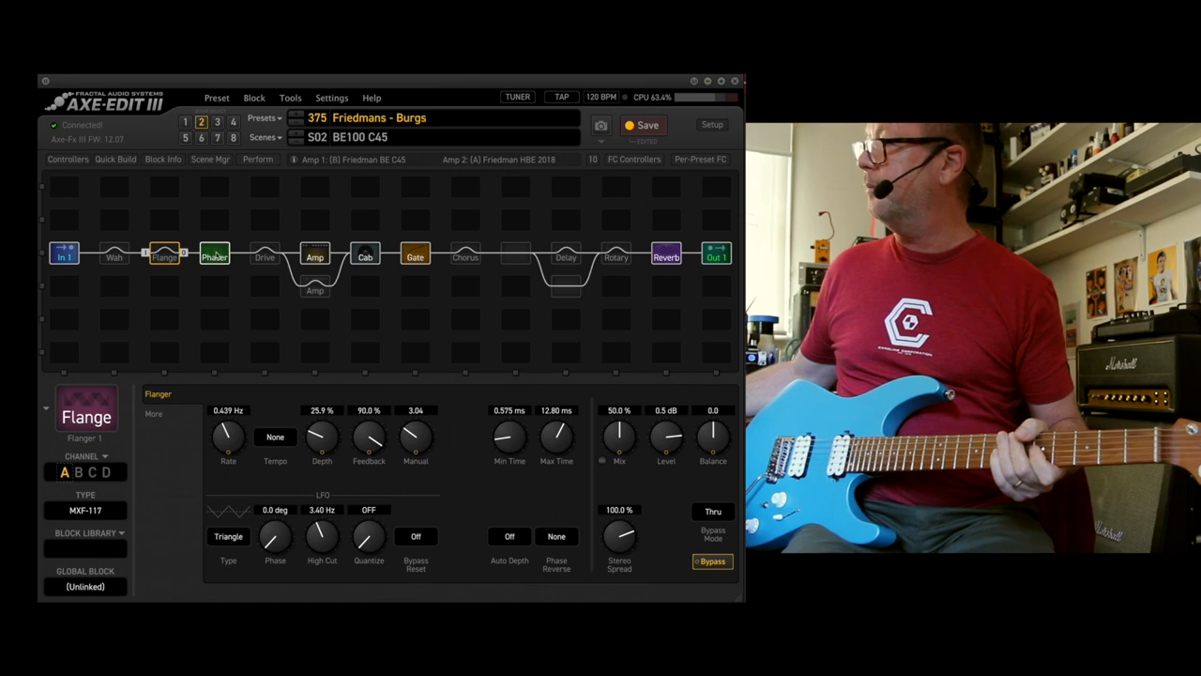
pyautogui.click(214, 256)
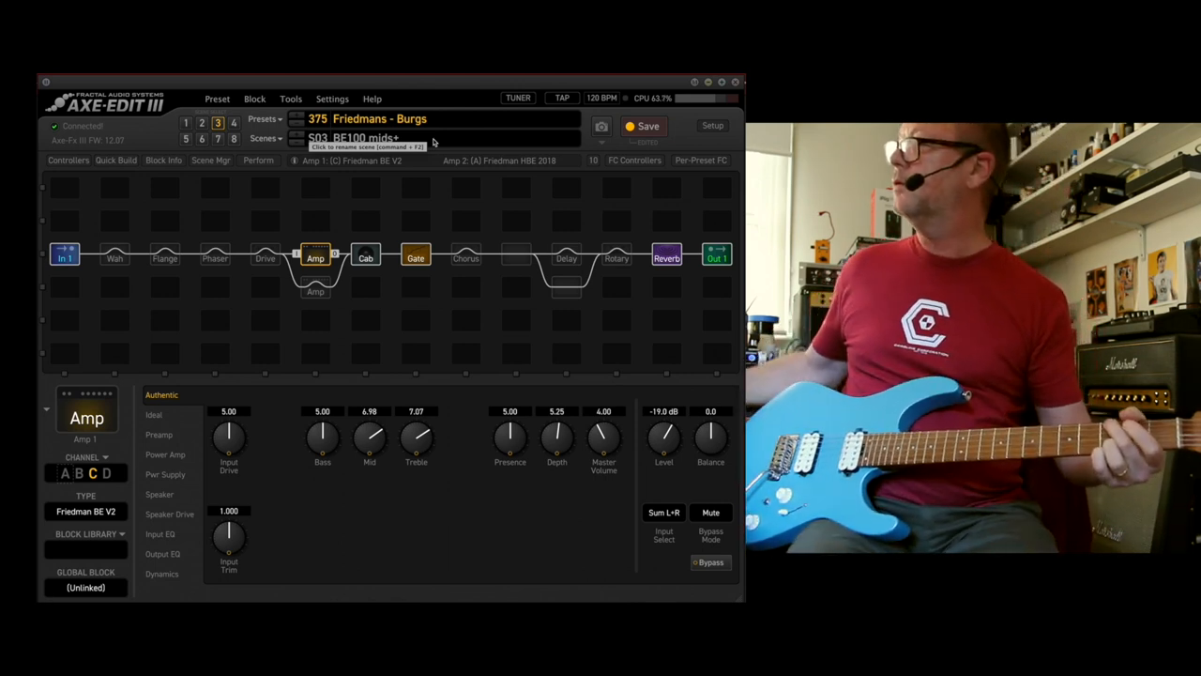
# Step: Check the Drive settings, then recall scene S05 BE100 HBE mode
pyautogui.click(266, 256)
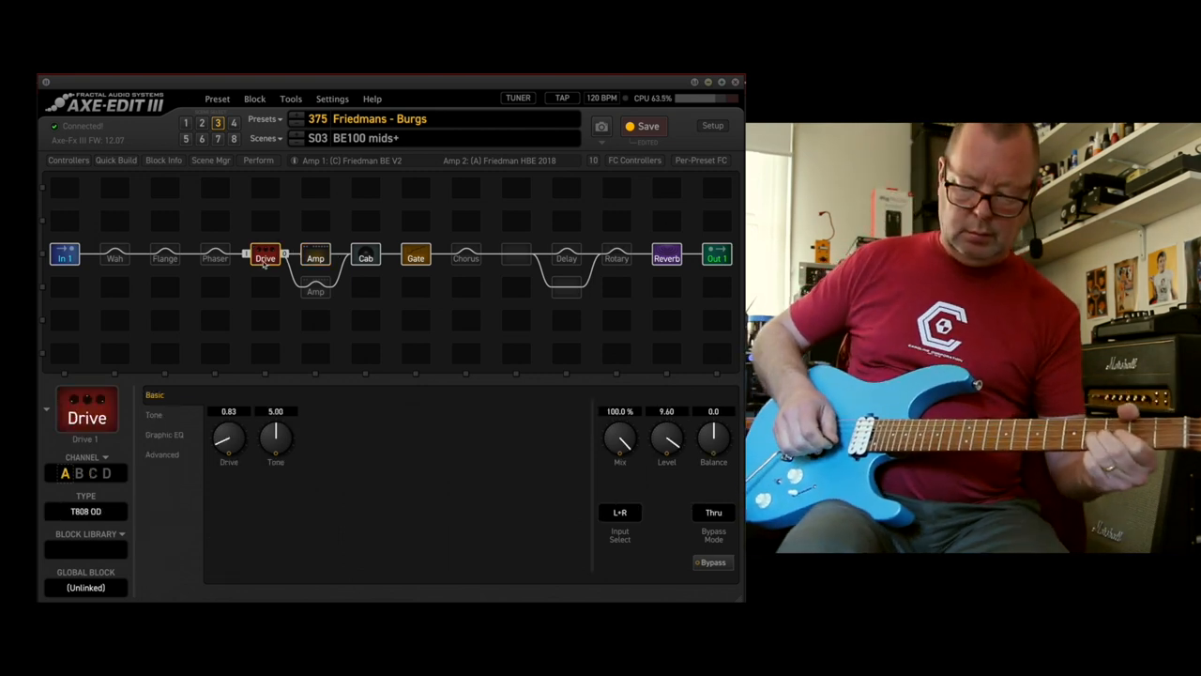
pyautogui.click(566, 257)
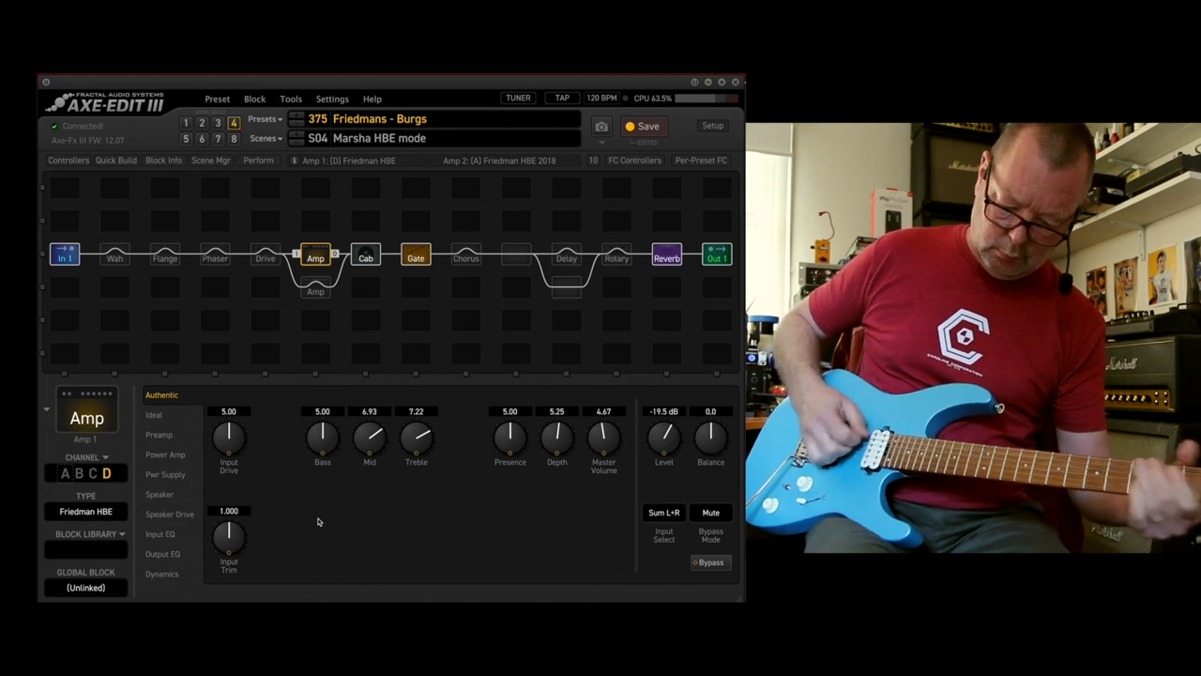
pyautogui.click(566, 256)
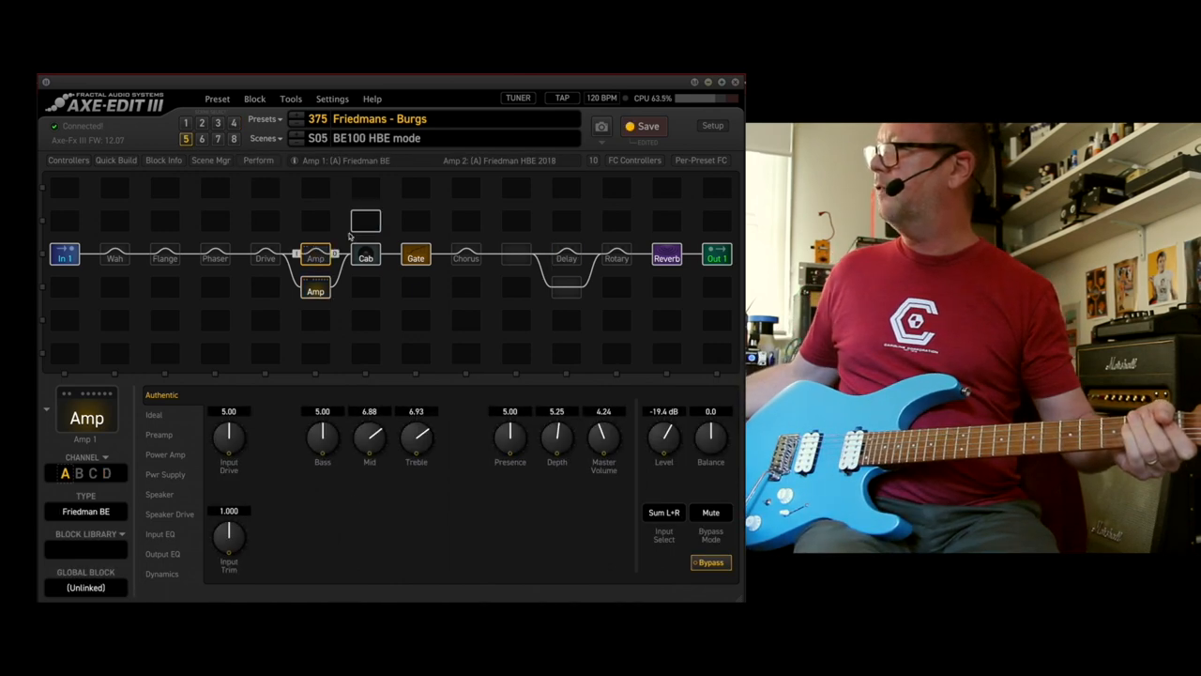
# Step: Show the second amp's settings and recall scene S06 BE100 HBE C45
pyautogui.click(315, 291)
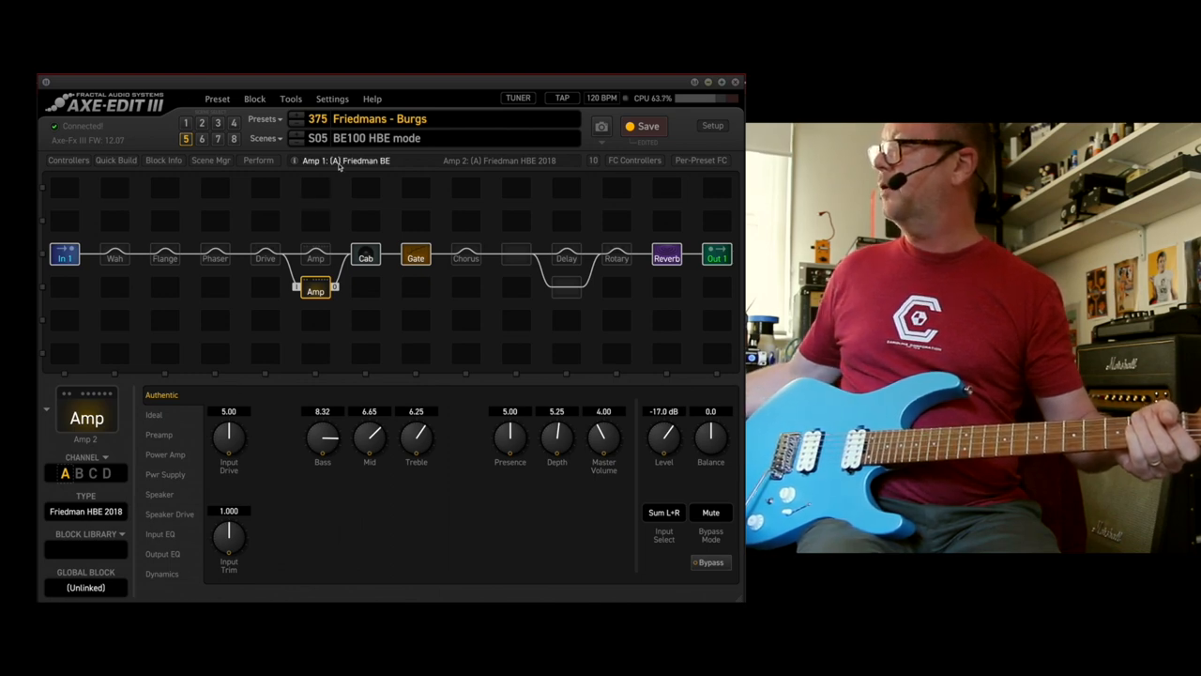
pyautogui.moveTo(329, 523)
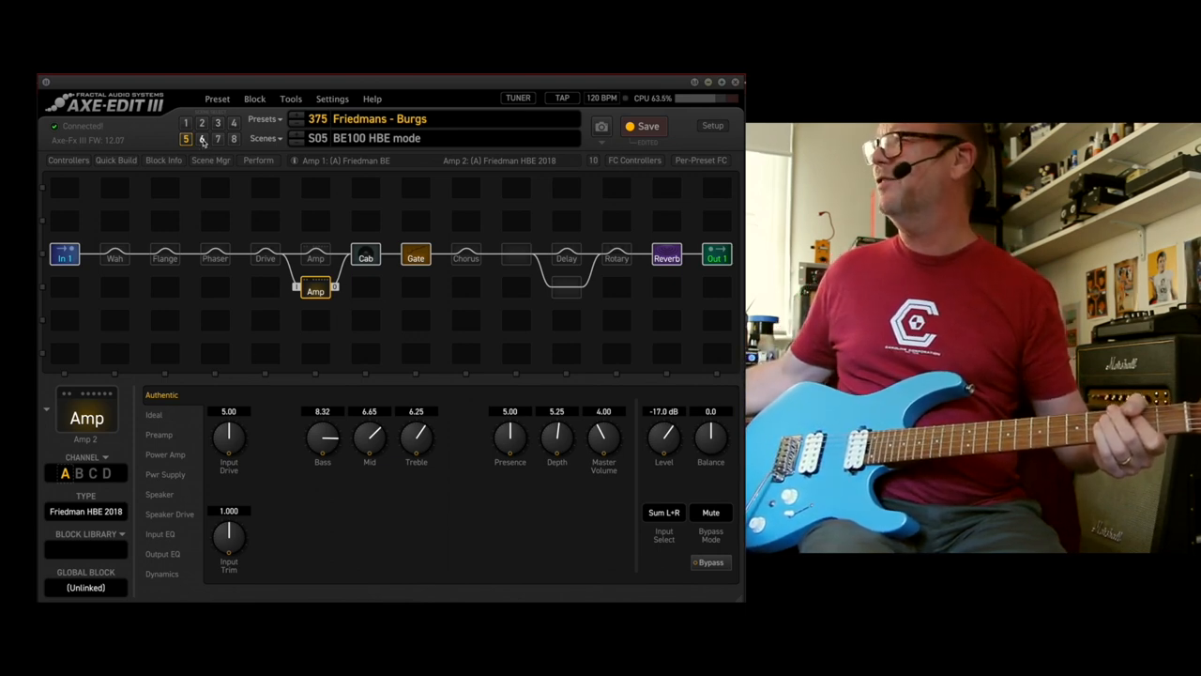
pyautogui.click(201, 138)
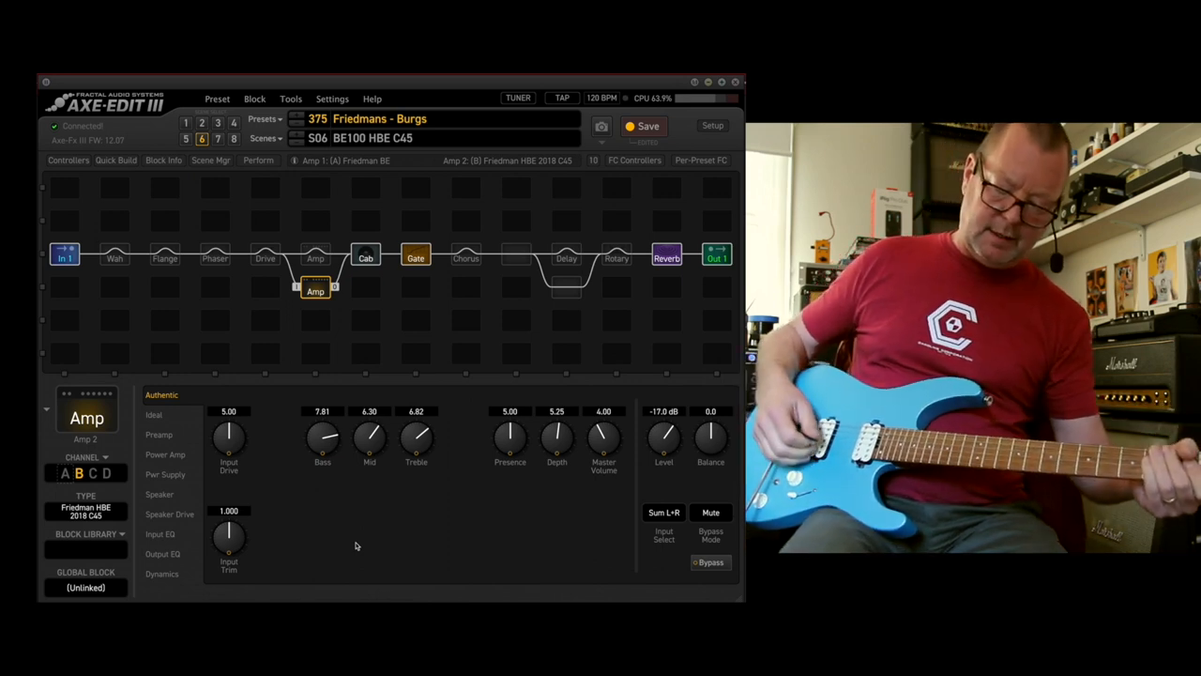
# Step: Recall scene S07 BE100 HBE mids+ with the second amp on Friedman HBE V2
pyautogui.click(265, 256)
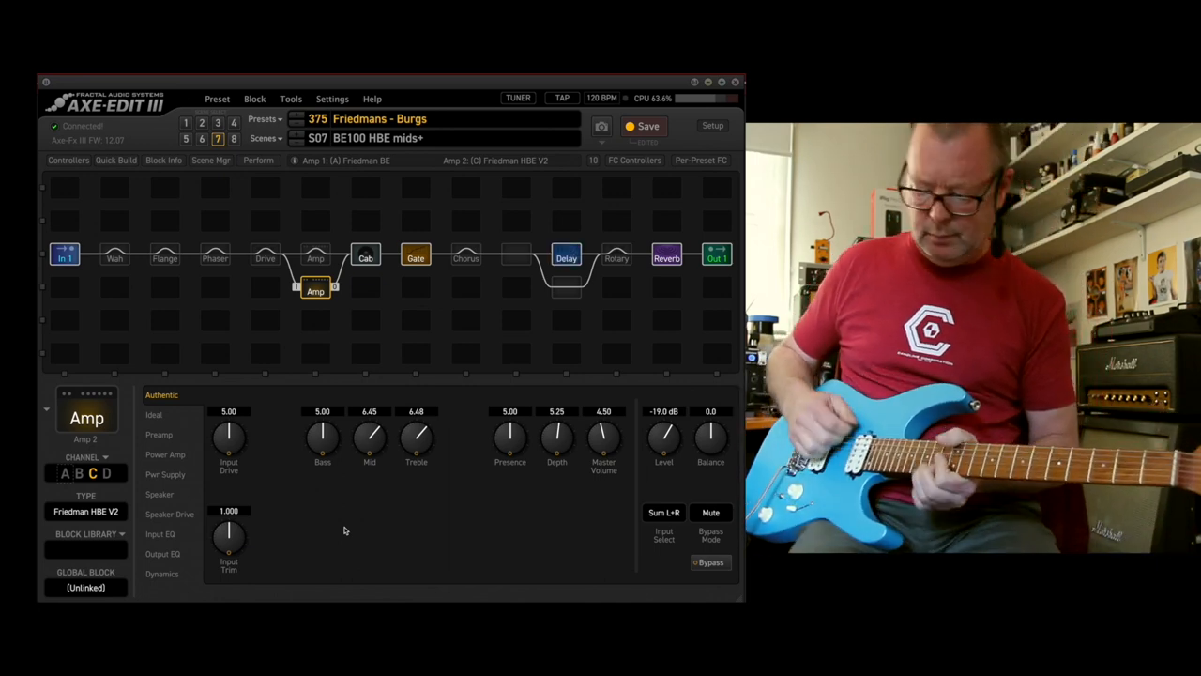
pyautogui.click(266, 257)
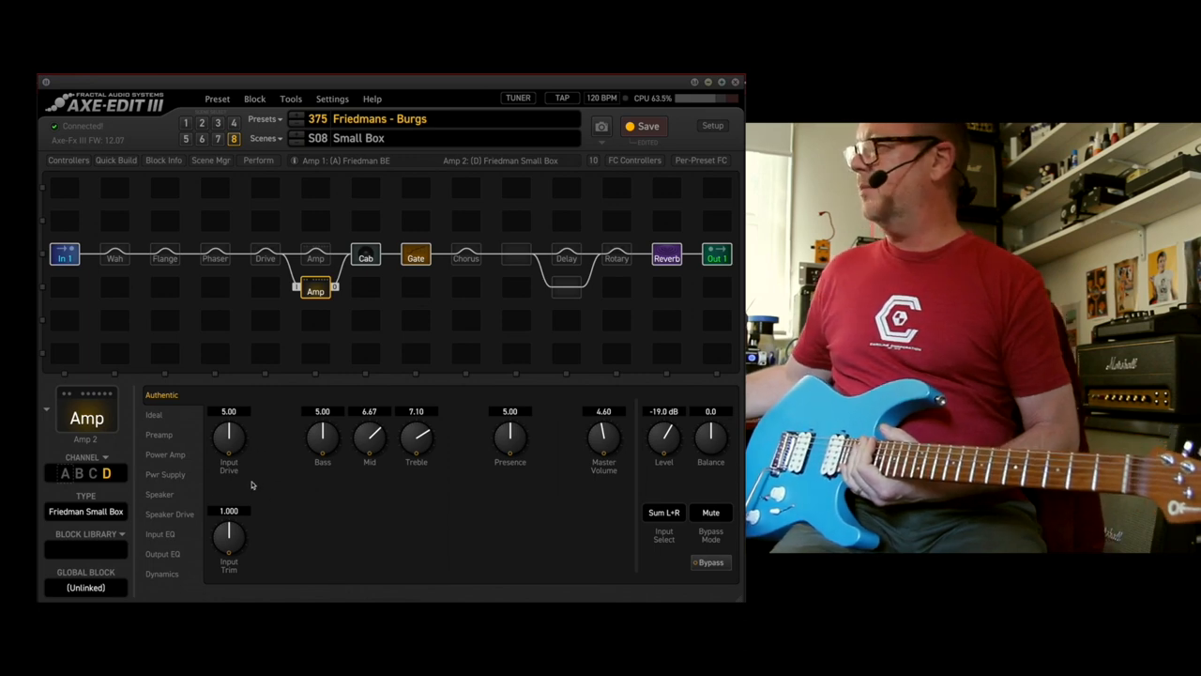
pyautogui.moveTo(218, 455)
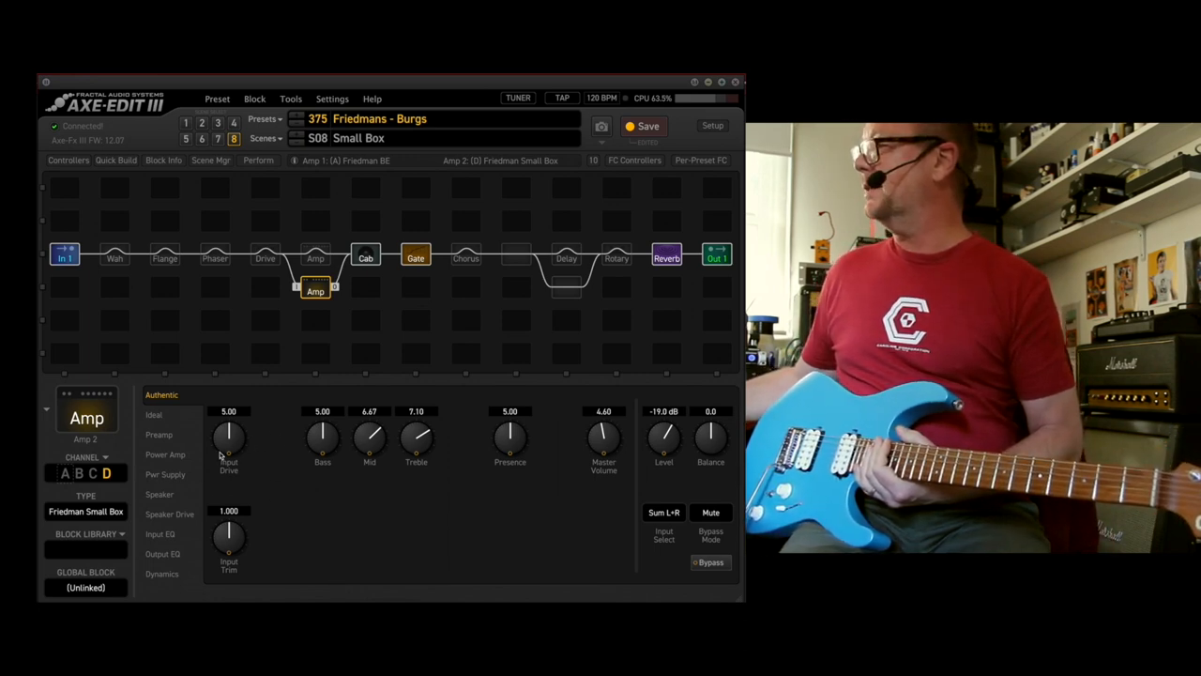
pyautogui.moveTo(466, 352)
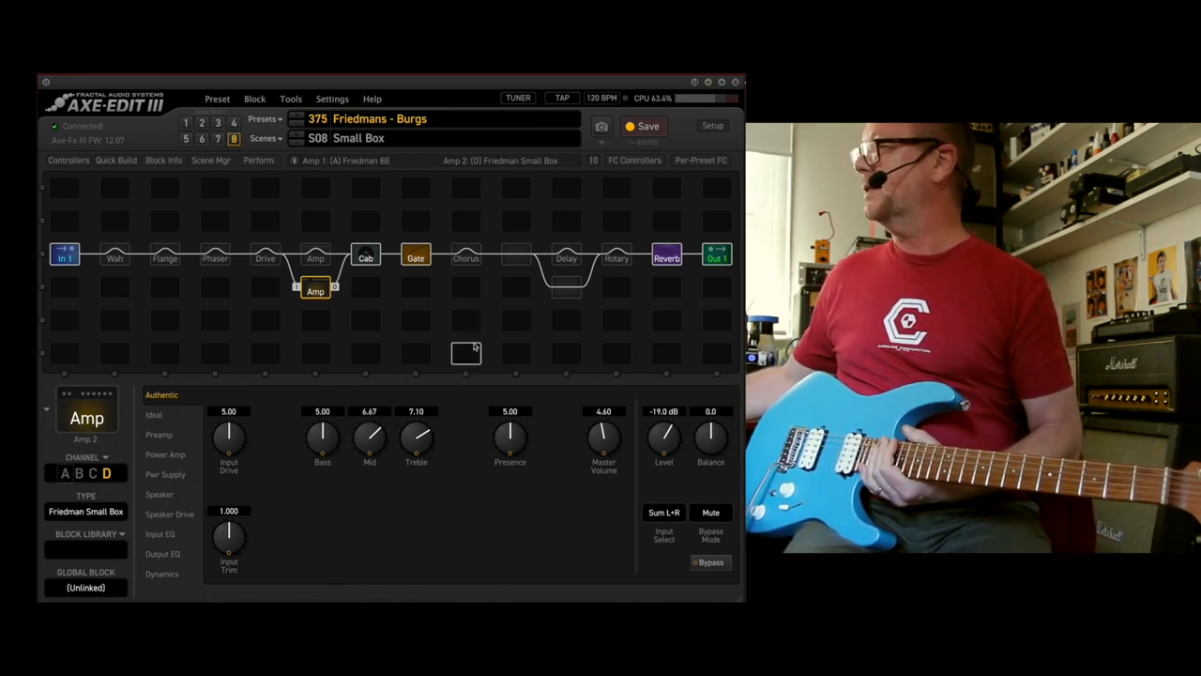
# Step: Inspect the noise gate, then view the Clyde wah block on channel A
pyautogui.click(415, 257)
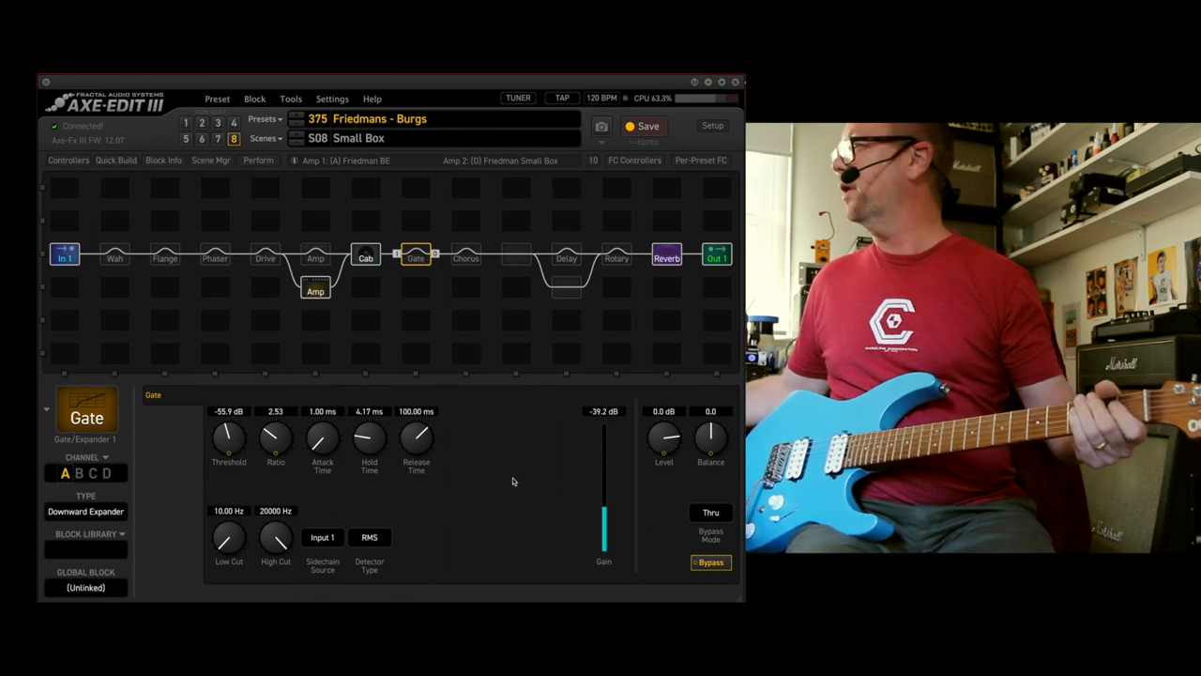
pyautogui.click(115, 257)
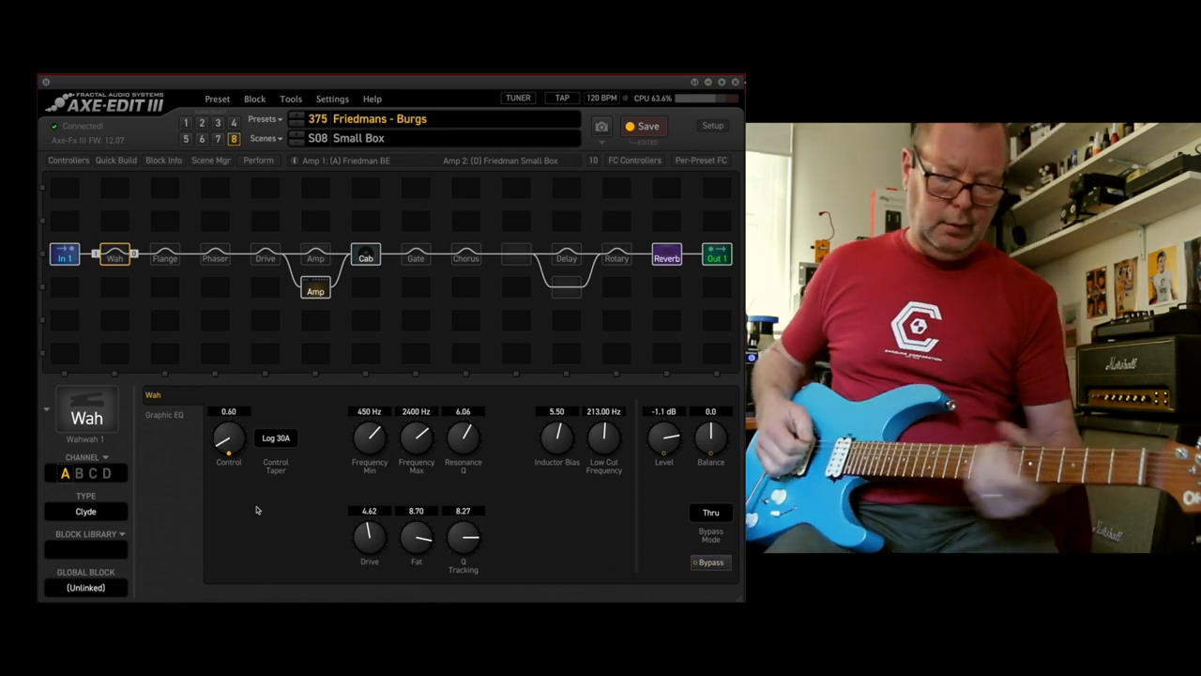
# Step: Sweep the wah Control knob, leave it at 0.00, and inspect its FC 1 Pedal 1 modifier
pyautogui.moveTo(229, 436); pyautogui.dragTo(229, 459)
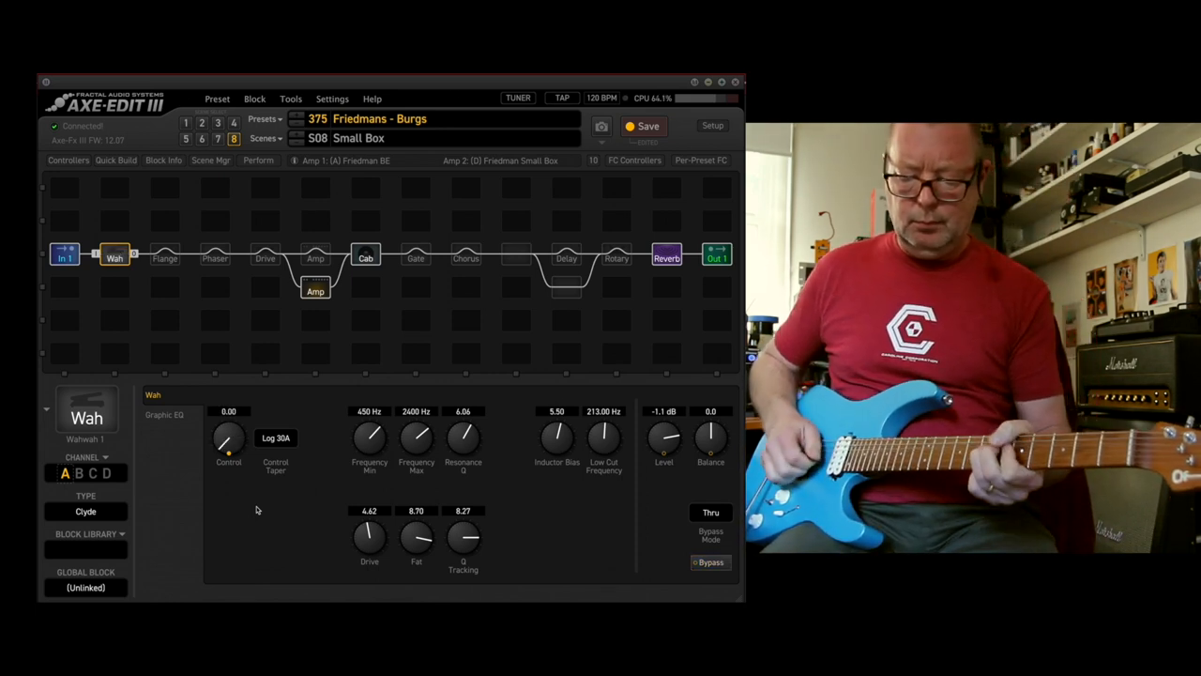
pyautogui.moveTo(229, 441); pyautogui.dragTo(229, 418)
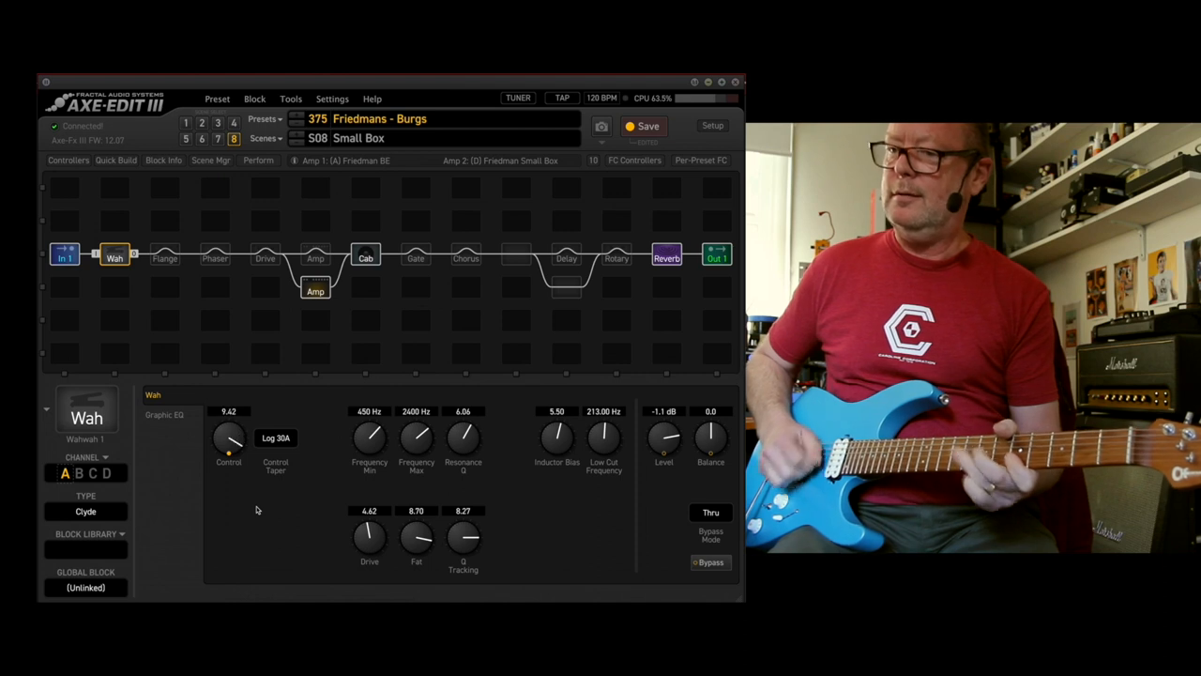
pyautogui.moveTo(229, 436); pyautogui.dragTo(228, 460)
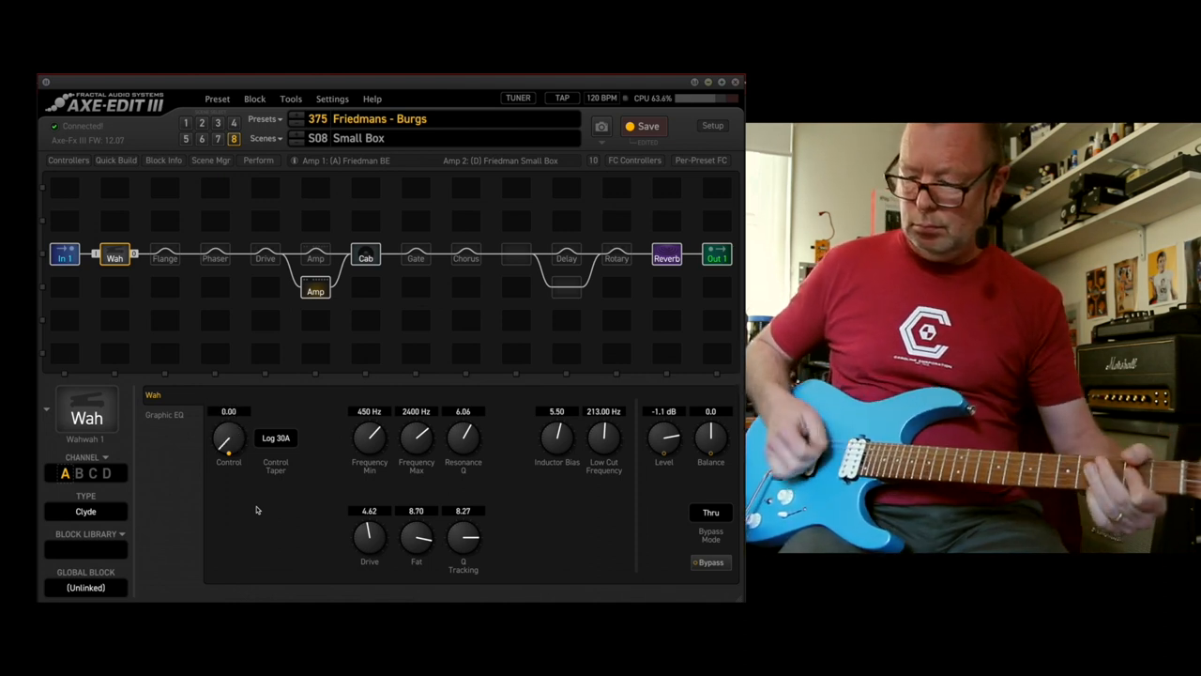
pyautogui.click(710, 561)
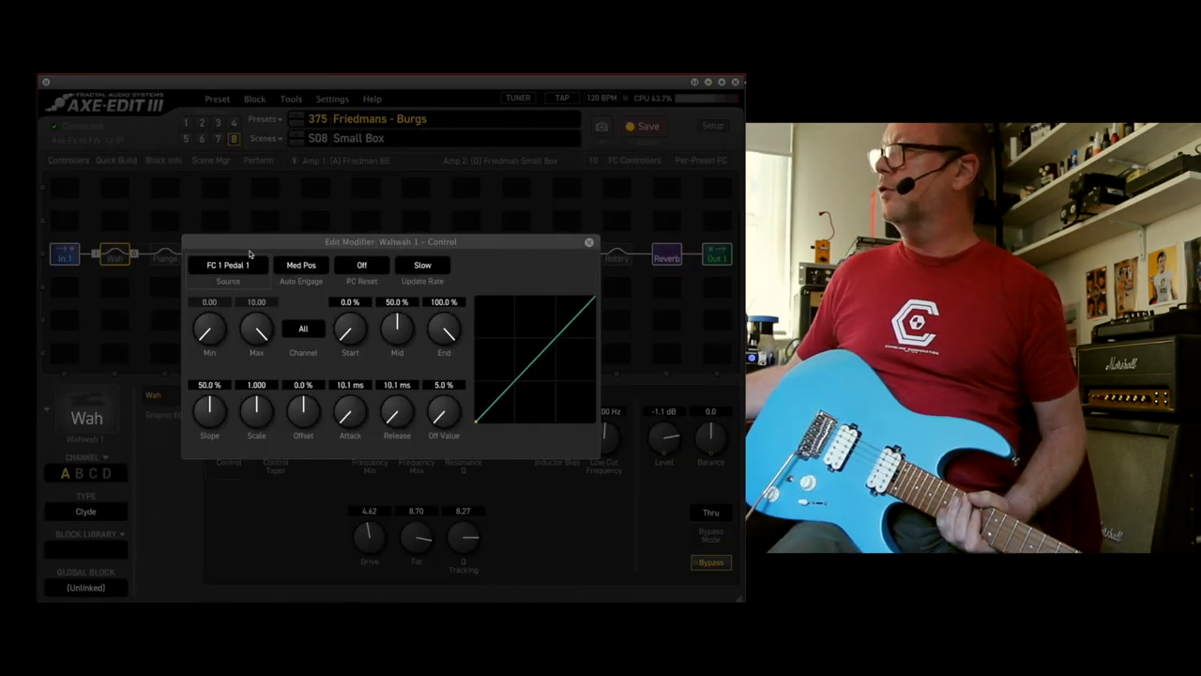
pyautogui.click(589, 242)
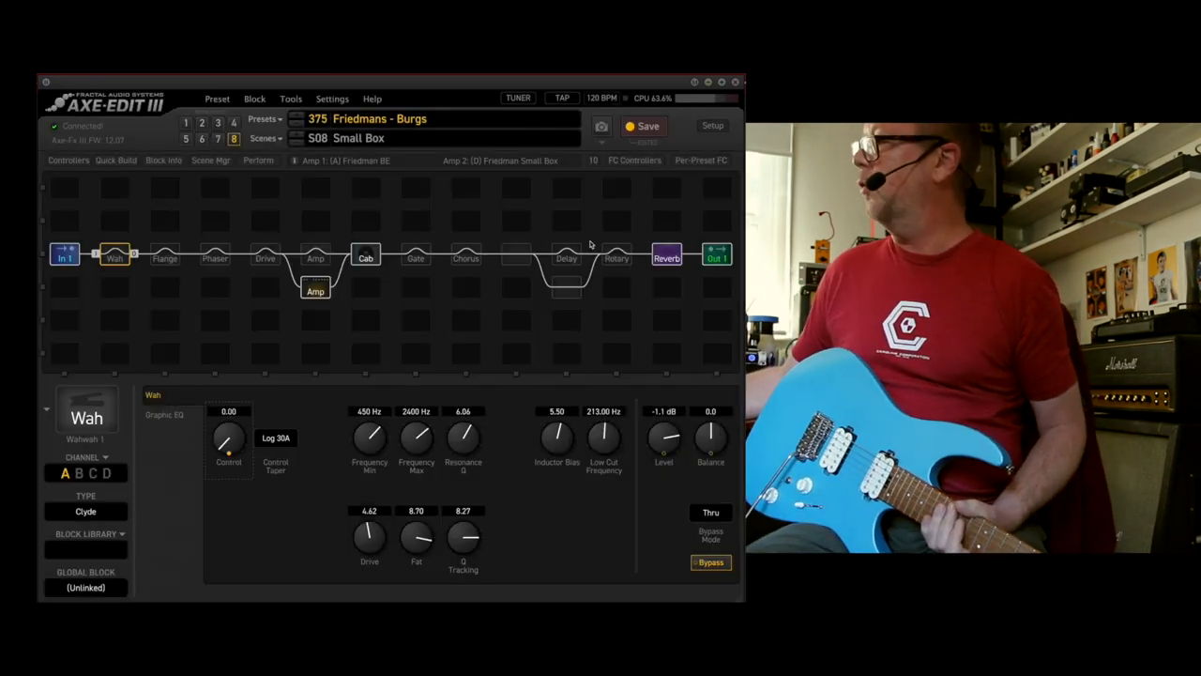